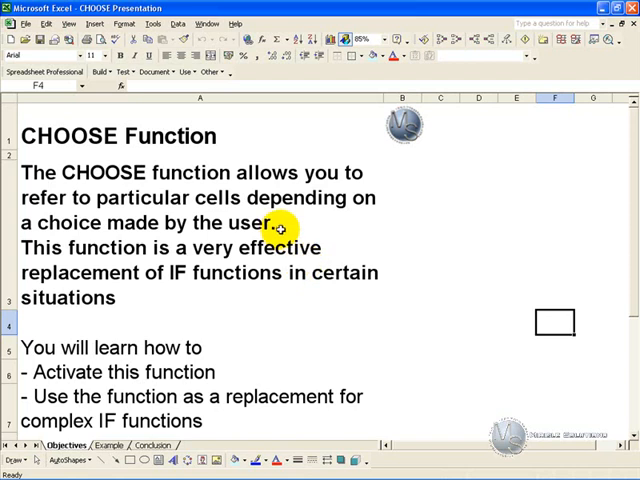
mouse_move(288, 265)
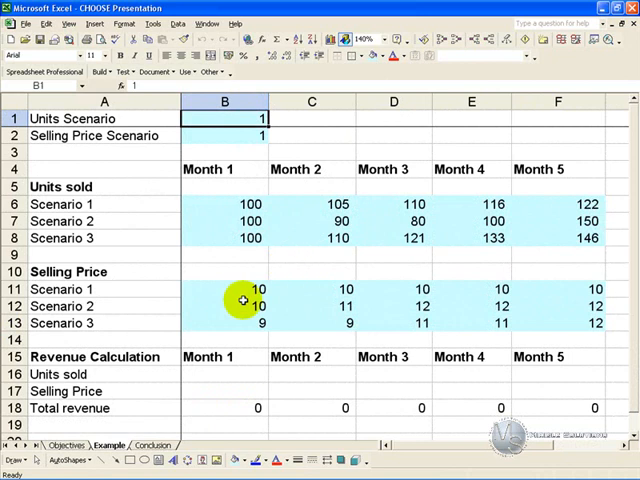
mouse_move(140, 407)
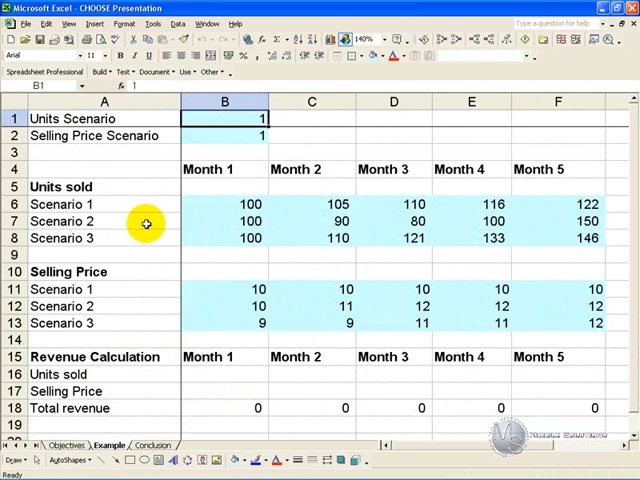
mouse_move(143, 296)
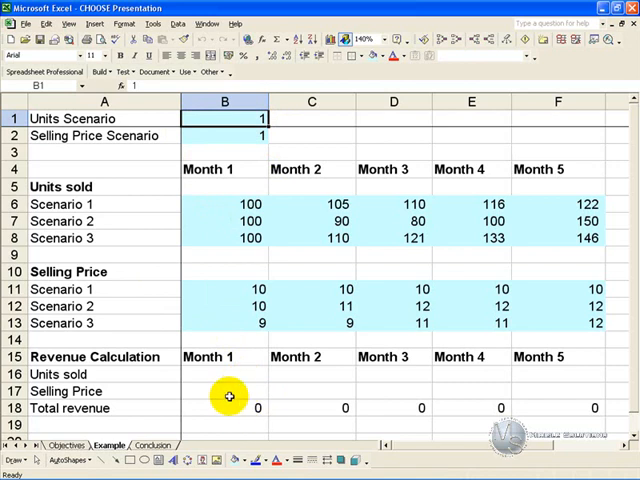
left_click(224, 135)
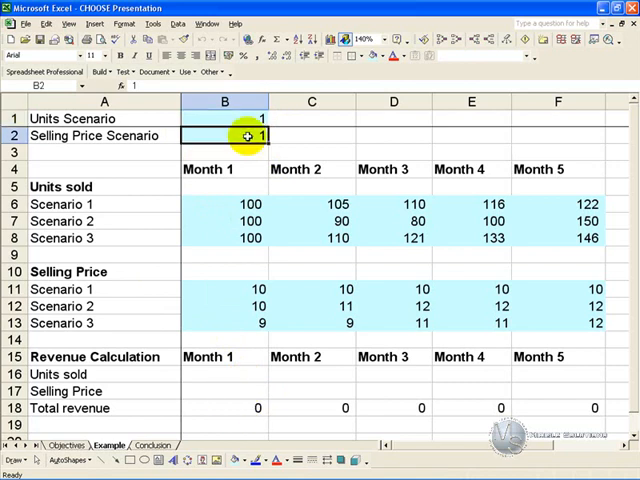
mouse_move(245, 365)
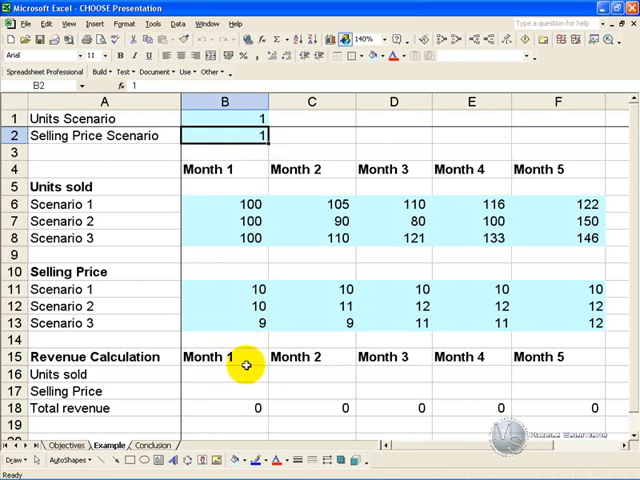
Enter =CHOOSE($B$1, B6, B7, B8) in B16 for Month 1 units sold
left_click(224, 373)
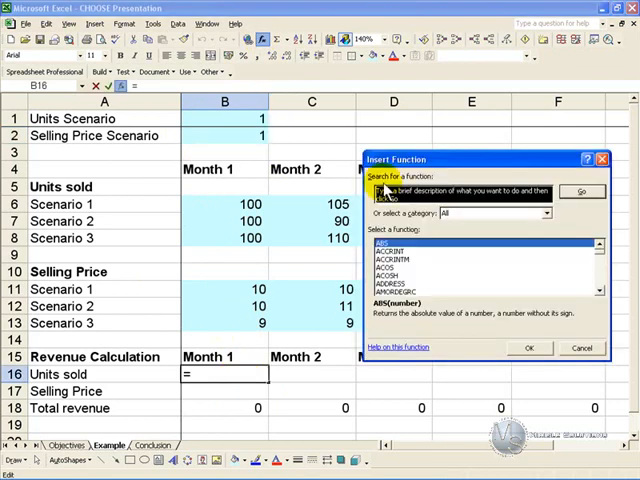
left_click(382, 272)
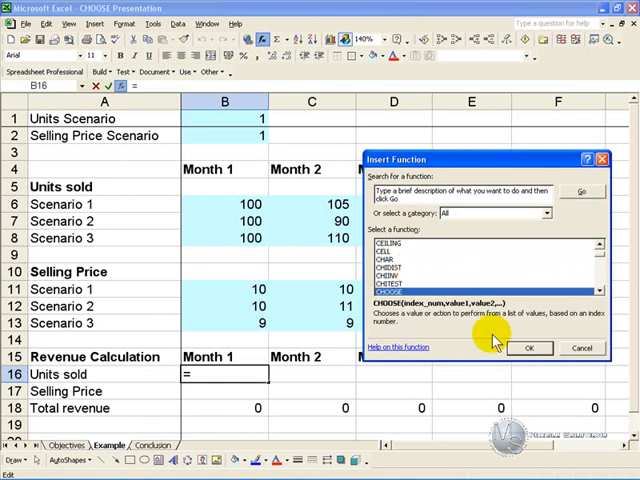
left_click(530, 348)
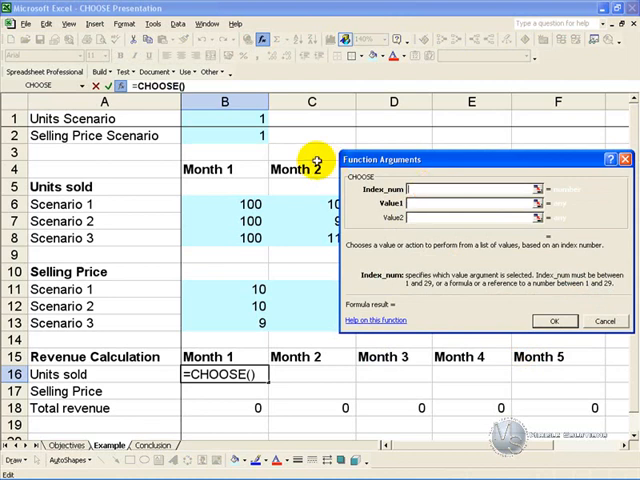
mouse_move(272, 135)
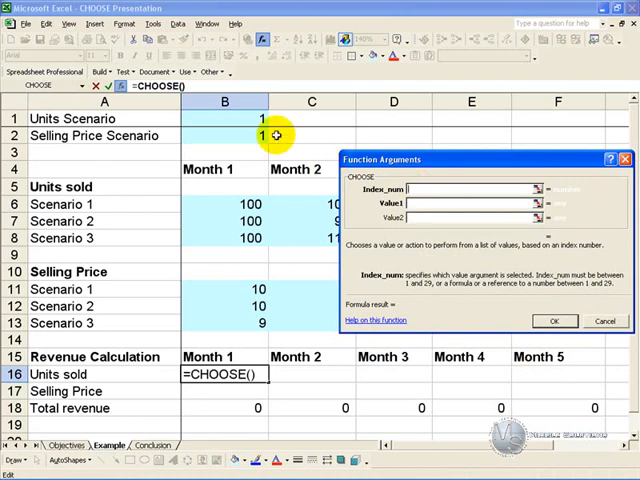
mouse_move(105, 379)
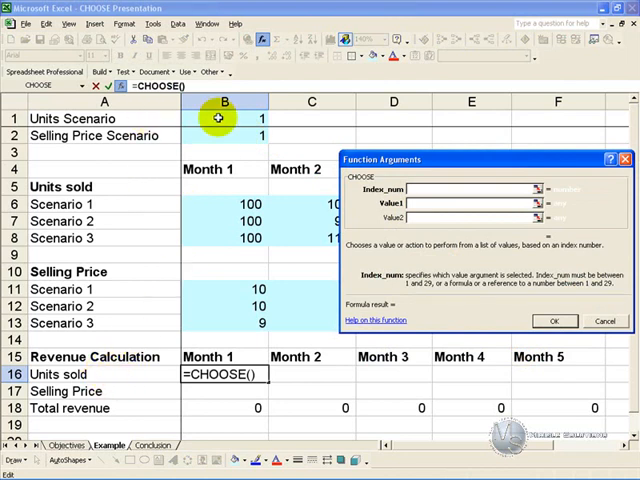
left_click(223, 118)
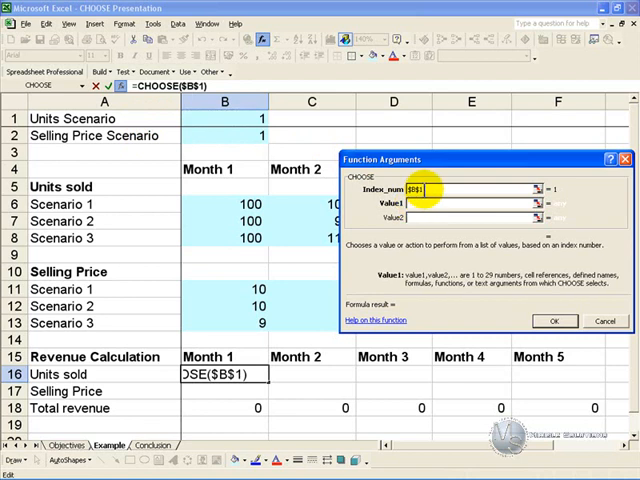
left_click(430, 204)
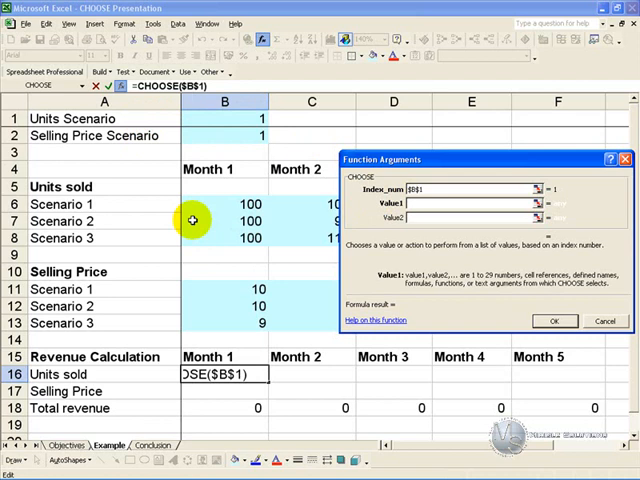
mouse_move(215, 205)
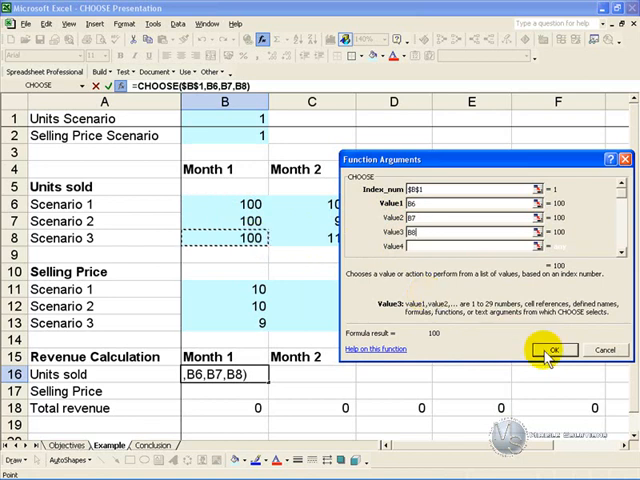
left_click(552, 349)
type("2")
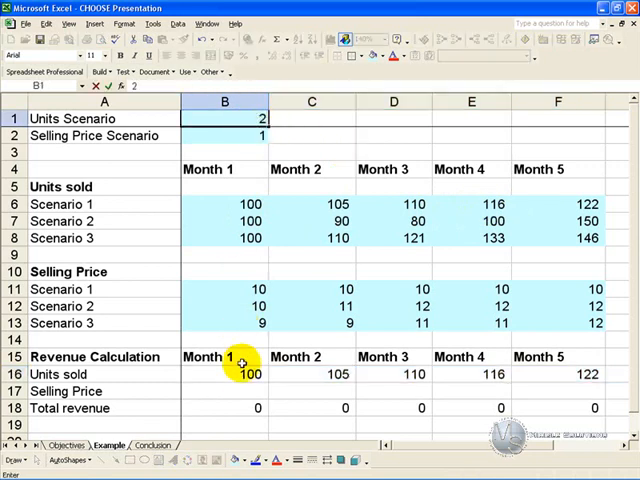
Change the units scenario in B1 from 2 to 3
left_click(224, 135)
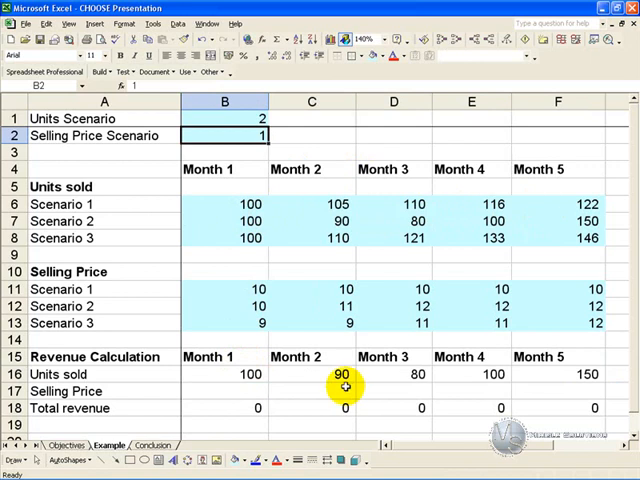
left_click(224, 118)
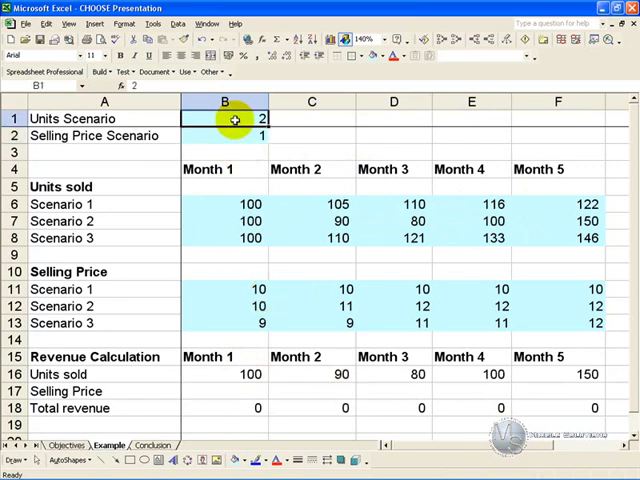
type("3")
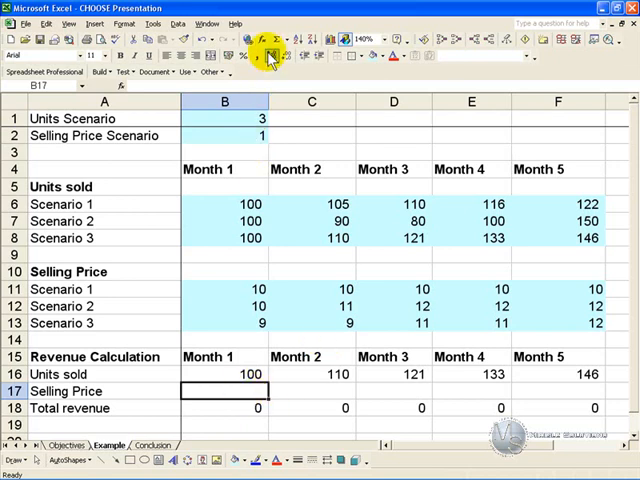
Enter =CHOOSE($B$2, B11, B12, B13) in B17 for Month 1 selling price
left_click(268, 55)
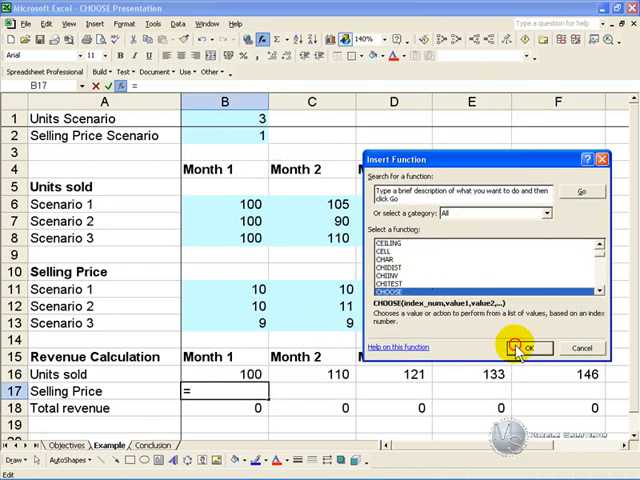
left_click(524, 348)
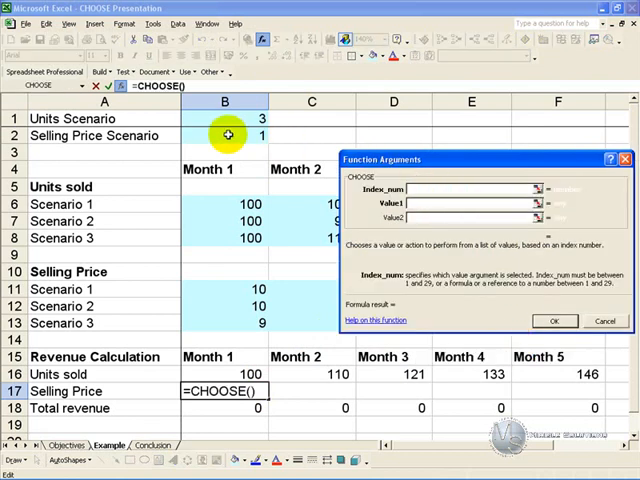
left_click(225, 136)
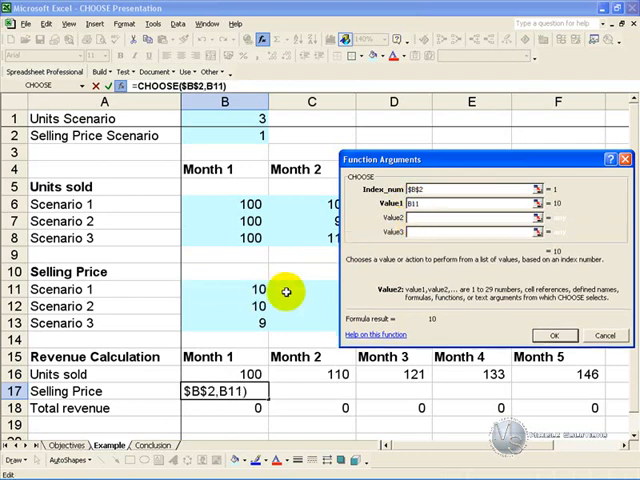
type("B12")
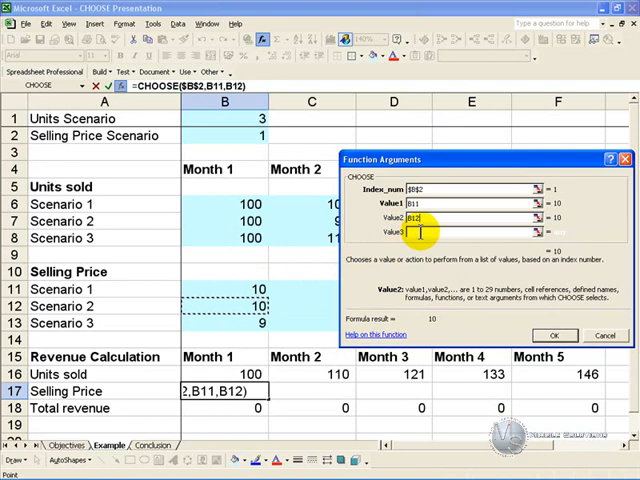
left_click(254, 322)
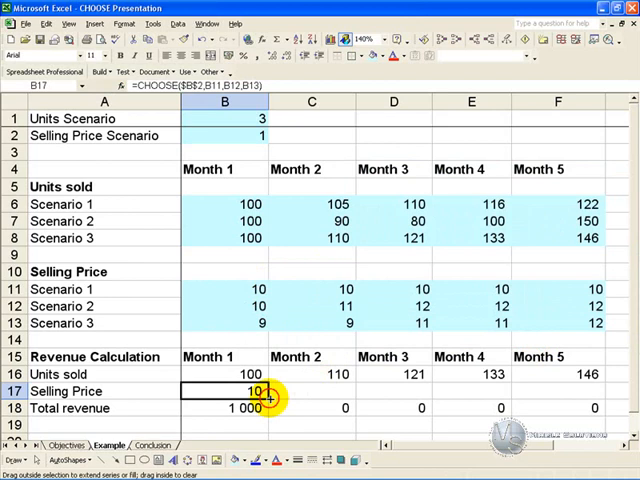
Fill the B17 price formula across to F17 and select B2
left_click_drag(267, 391, 600, 391)
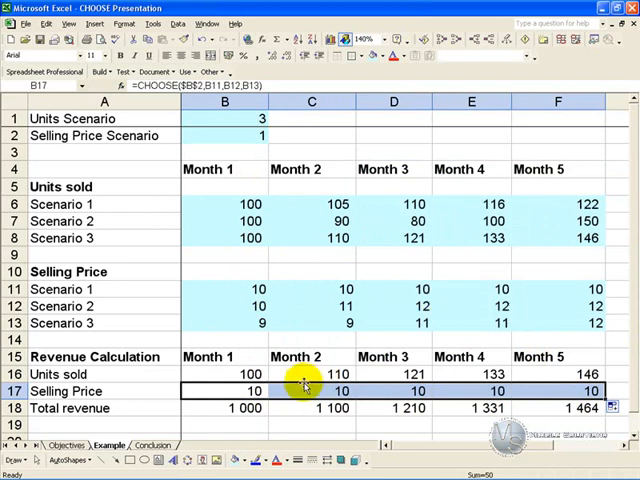
left_click(224, 135)
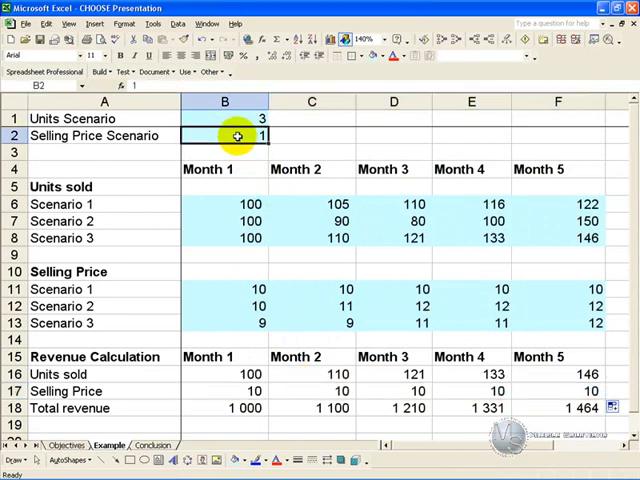
Set the price scenario in B2 to 2, then reselect B2
type("2")
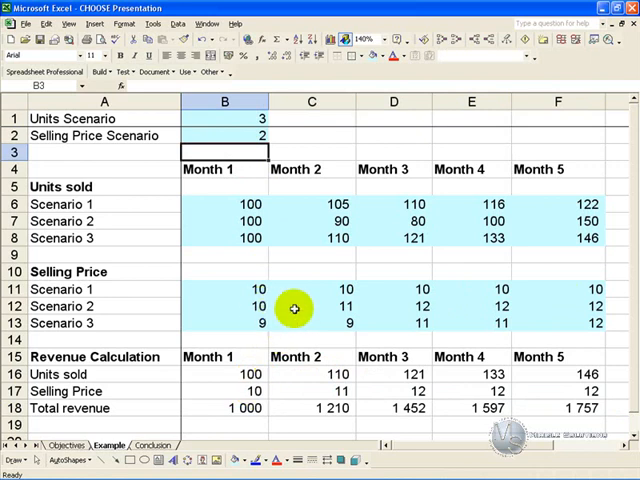
left_click(224, 135)
type("3")
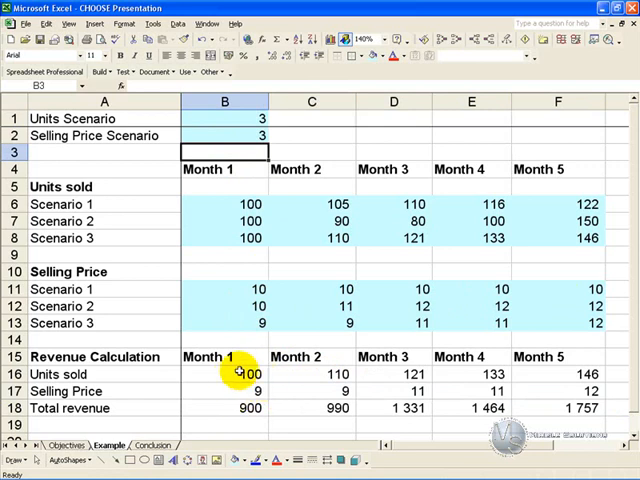
mouse_move(100, 238)
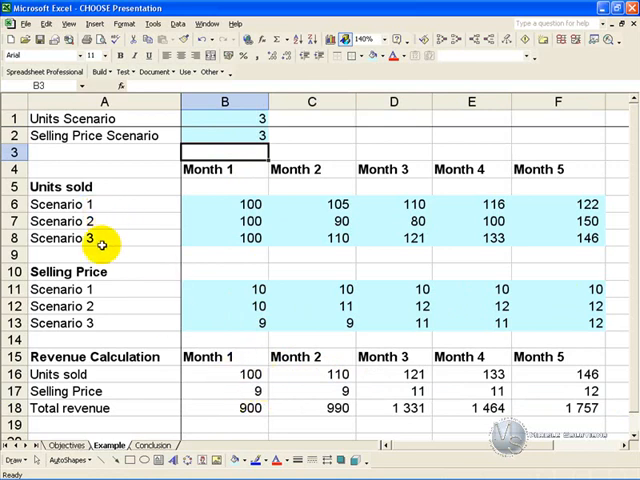